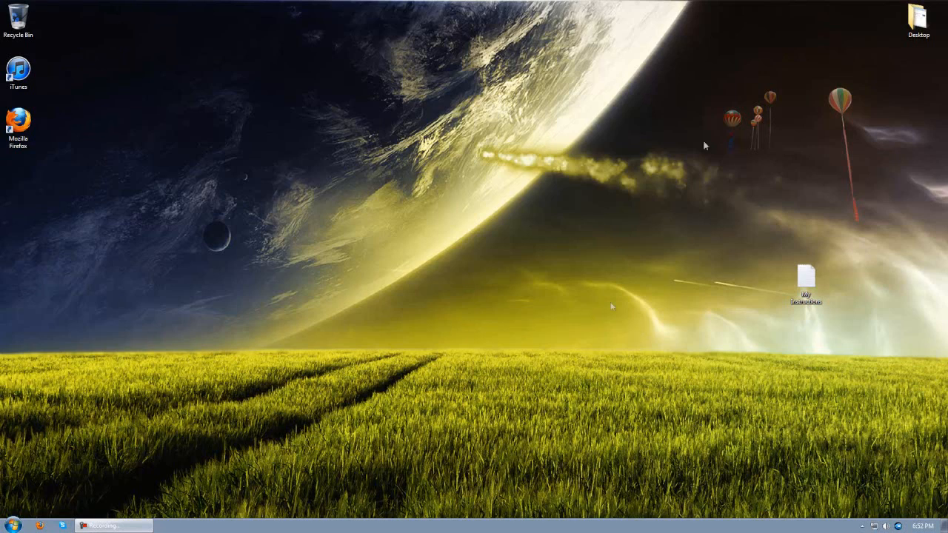
Open My Instructions.txt in Notepad++ at the takeown line, then bring up the Start menu
{"action": "left_click_drag", "start_coordinate": [612, 306], "coordinate": [358, 477]}
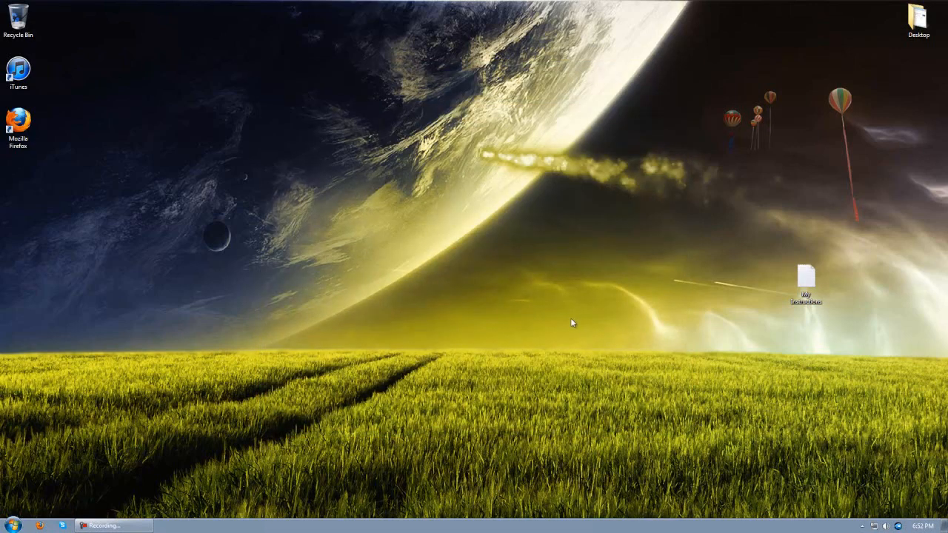
{"action": "mouse_move", "coordinate": [730, 306]}
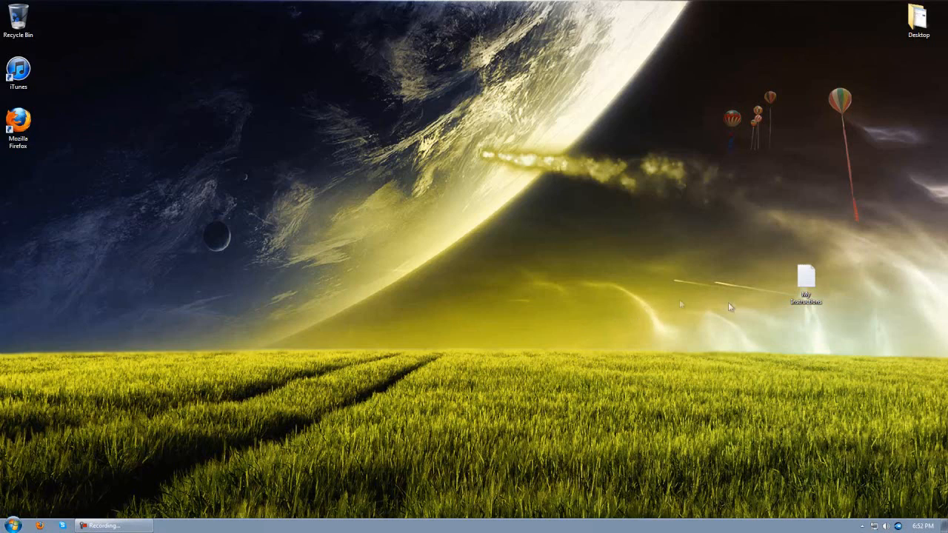
{"action": "mouse_move", "coordinate": [186, 385]}
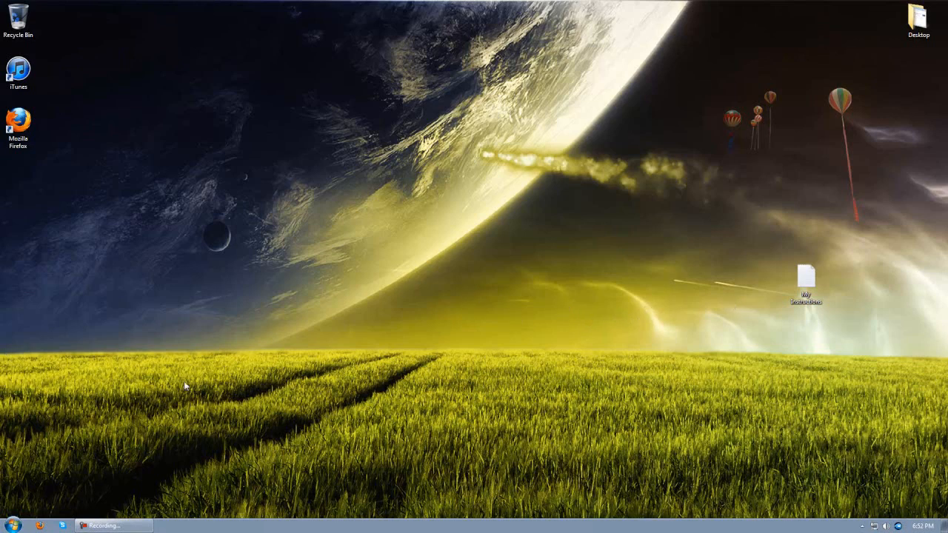
{"action": "mouse_move", "coordinate": [81, 383]}
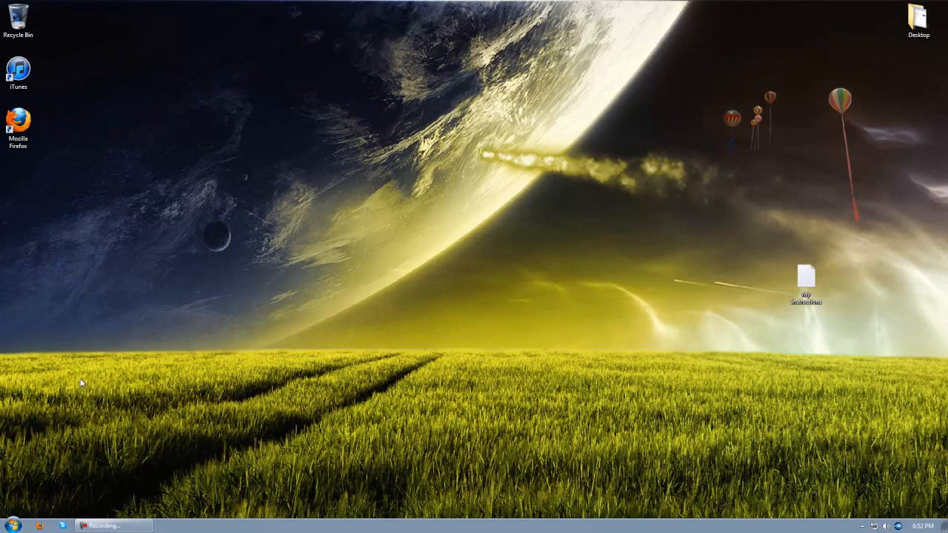
{"action": "left_click", "coordinate": [806, 280]}
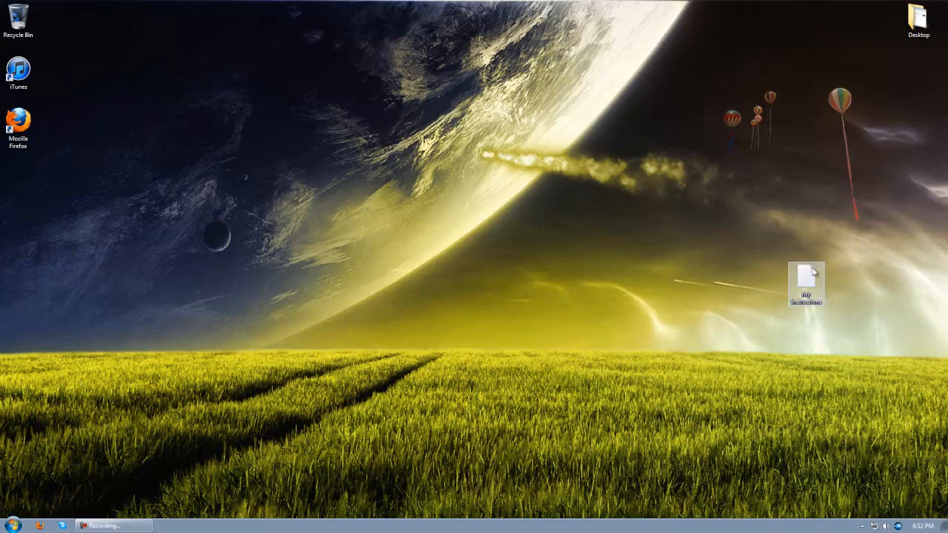
{"action": "double_click", "coordinate": [806, 282]}
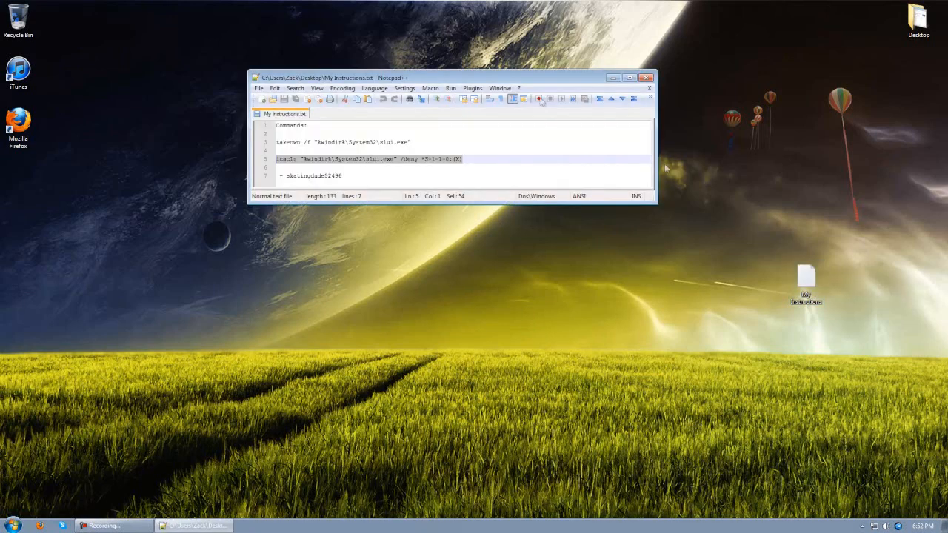
{"action": "left_click", "coordinate": [335, 141]}
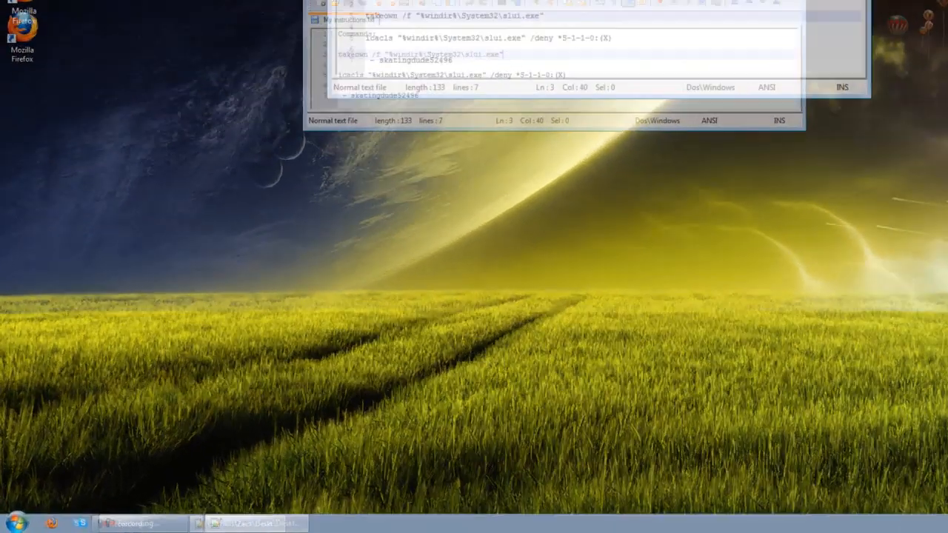
{"action": "left_click", "coordinate": [15, 522]}
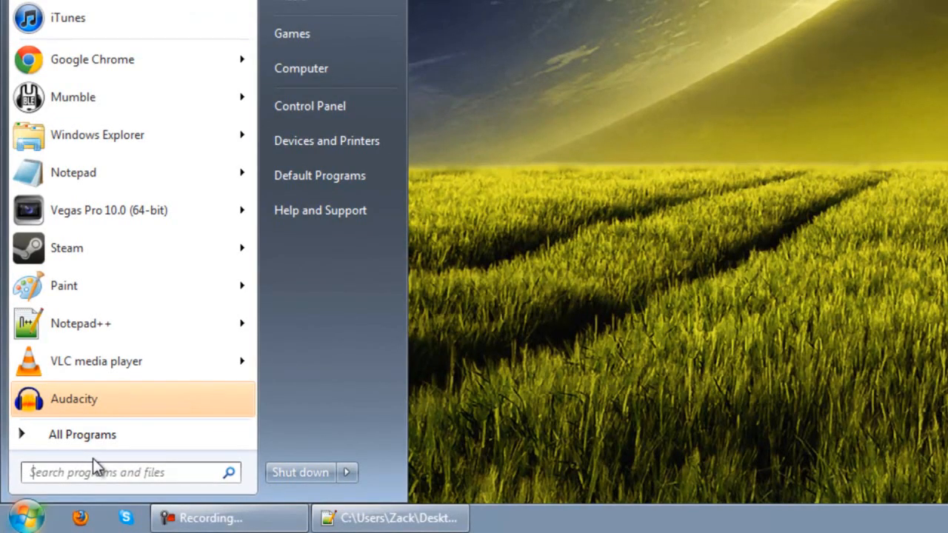
Search for cmd and run Command Prompt as administrator
{"action": "type", "text": "cmd"}
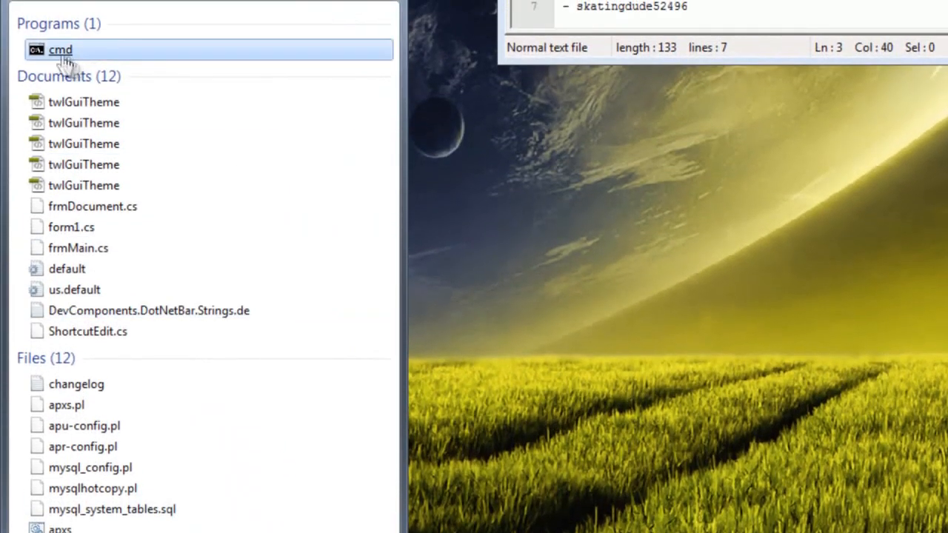
{"action": "right_click", "coordinate": [61, 49]}
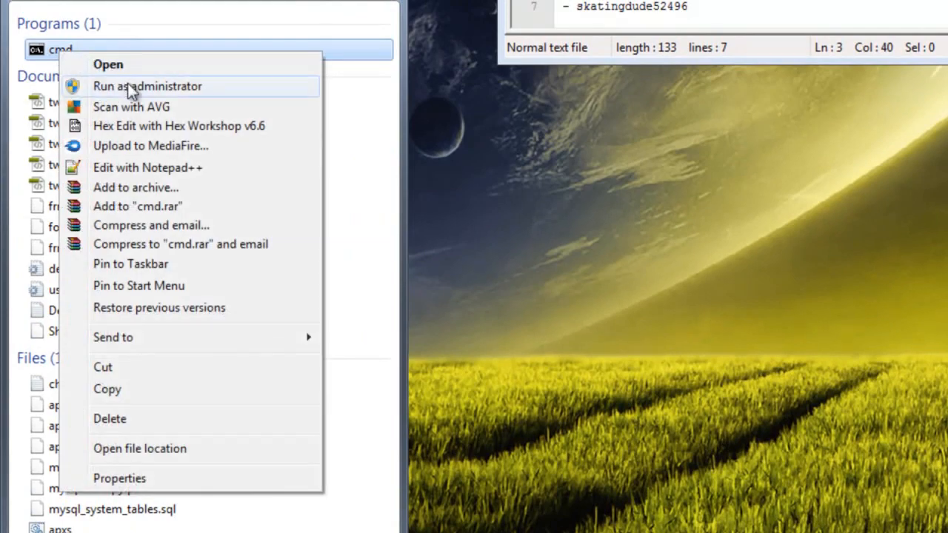
{"action": "left_click", "coordinate": [148, 86]}
{"action": "type", "text": "takeown /f \"%windir%\\System32\\slui.exe\""}
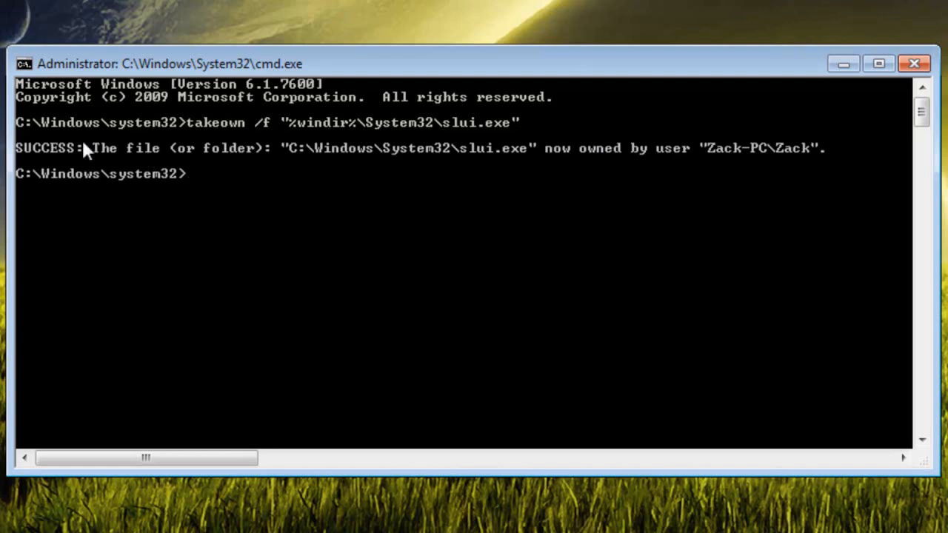
{"action": "mouse_move", "coordinate": [678, 148]}
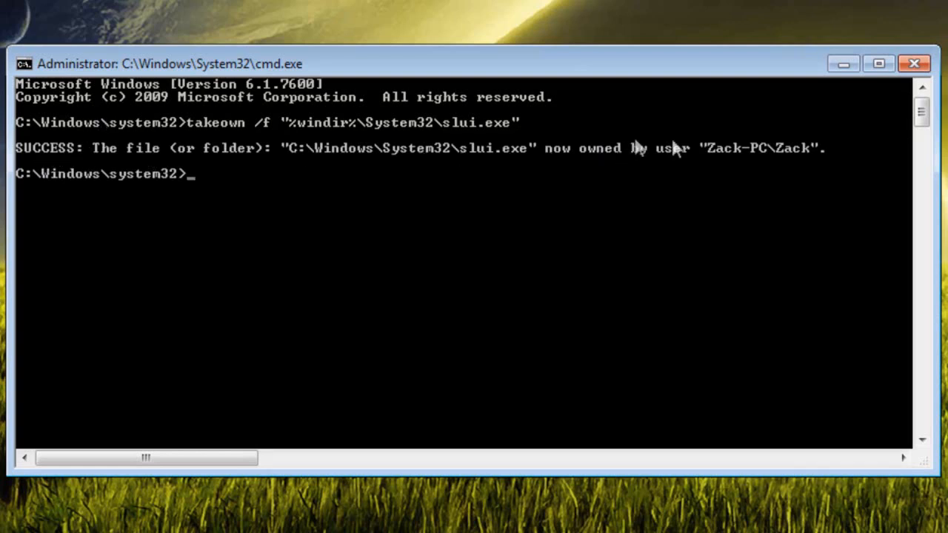
{"action": "mouse_move", "coordinate": [660, 182]}
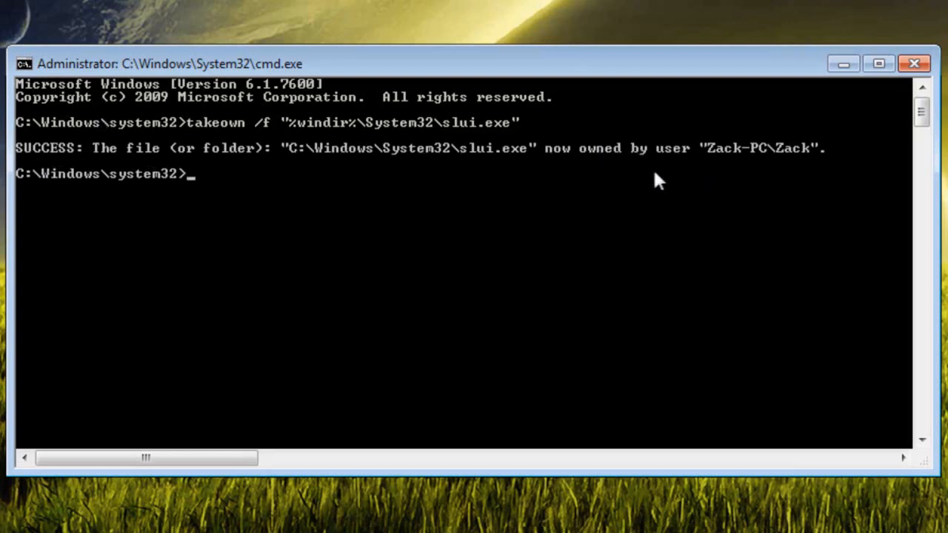
{"action": "mouse_move", "coordinate": [66, 175]}
{"action": "type", "text": "icacls \"%windir%\\System32\\slui.exe\" /deny *S-1-1-0:(X)"}
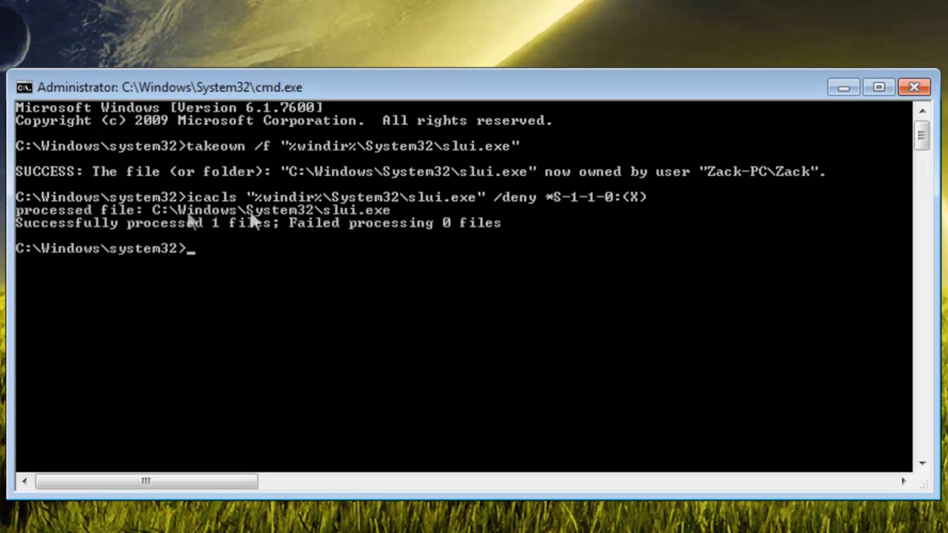
{"action": "mouse_move", "coordinate": [396, 224]}
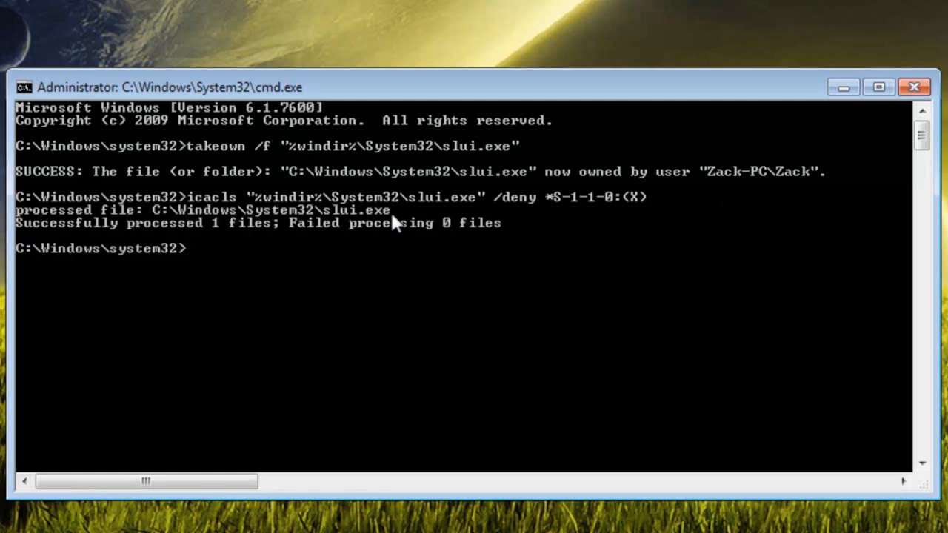
{"action": "mouse_move", "coordinate": [90, 288]}
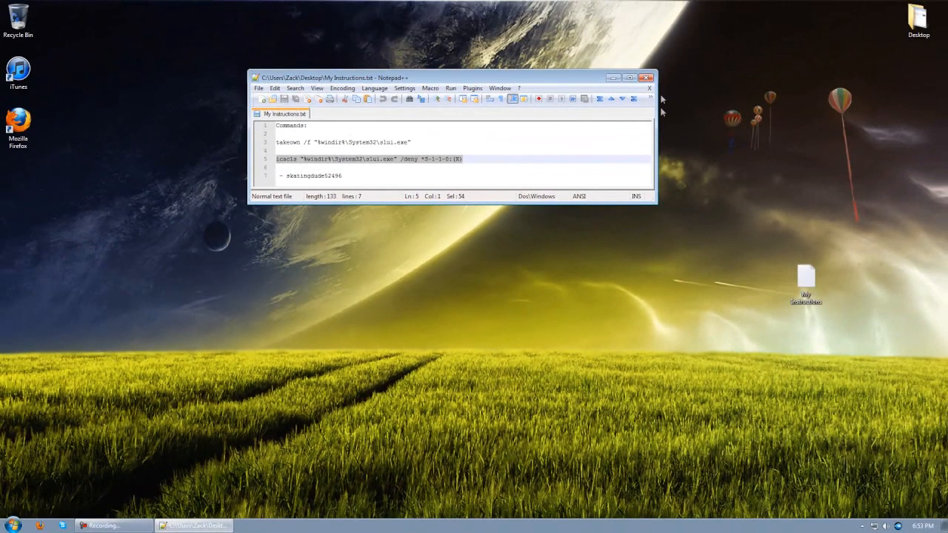
Close the My Instructions Notepad++ window
{"action": "left_click", "coordinate": [648, 78]}
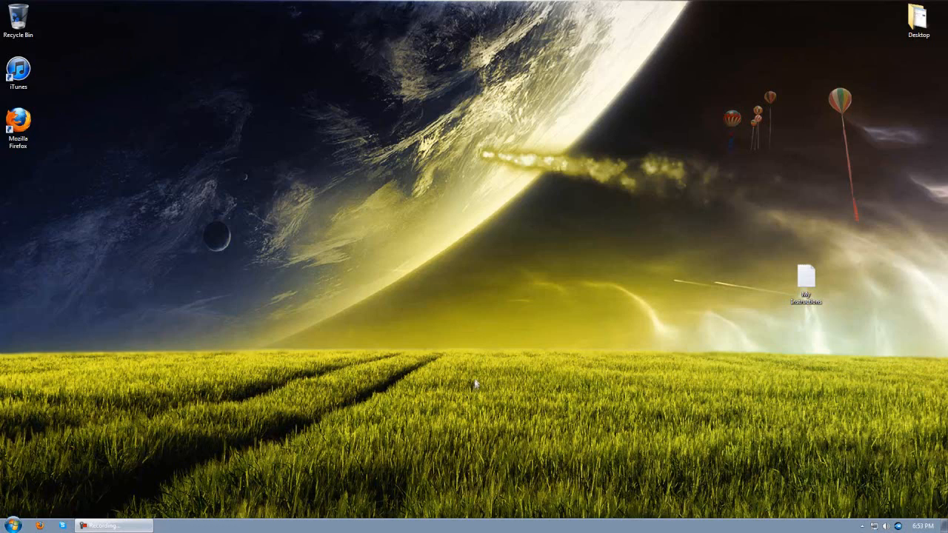
{"action": "mouse_move", "coordinate": [473, 376]}
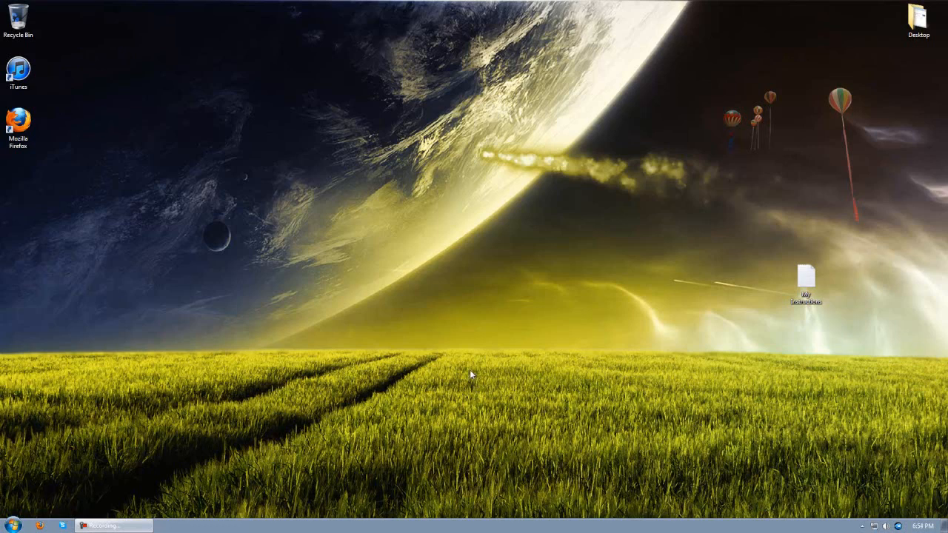
{"action": "mouse_move", "coordinate": [302, 426]}
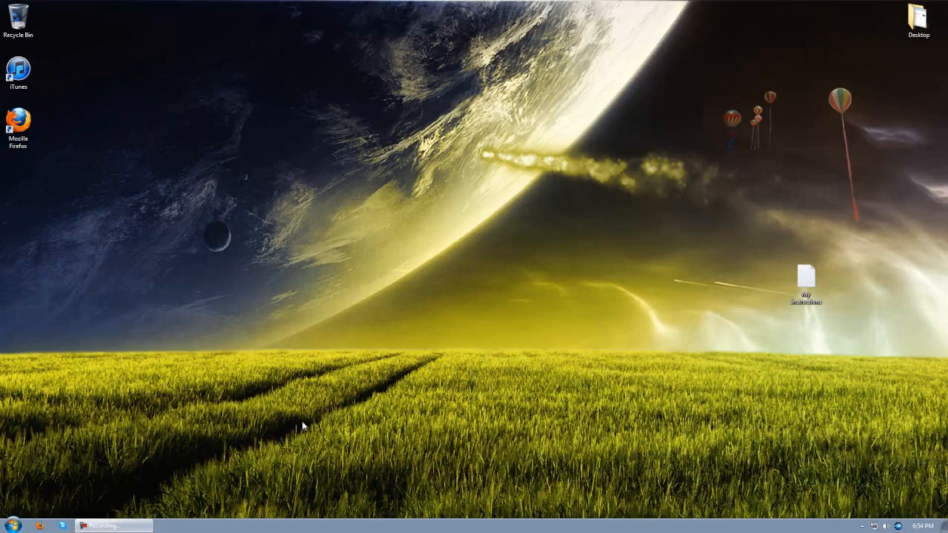
{"action": "mouse_move", "coordinate": [212, 438]}
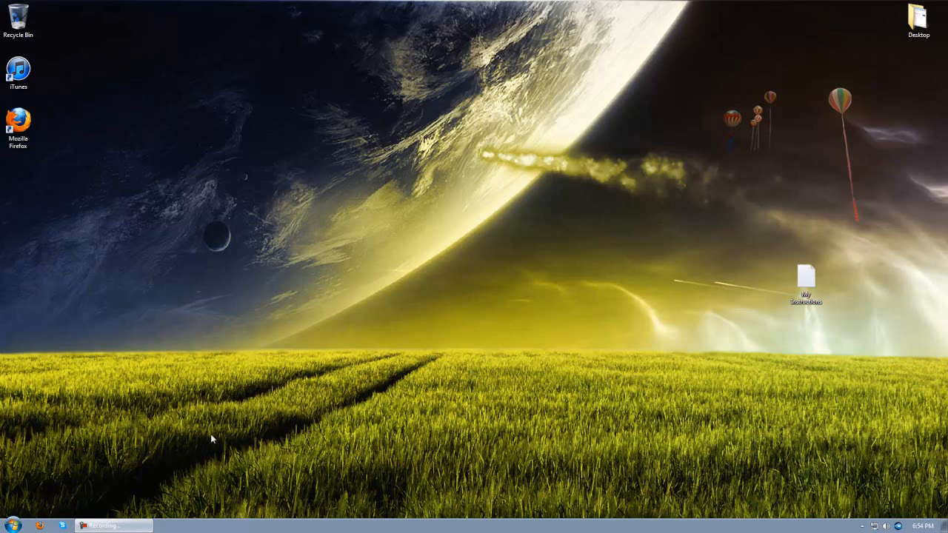